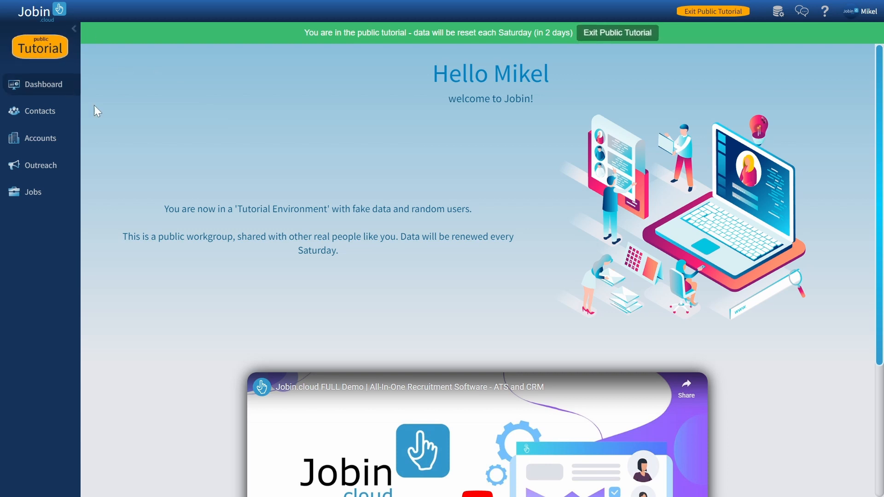
mouse_move(324, 134)
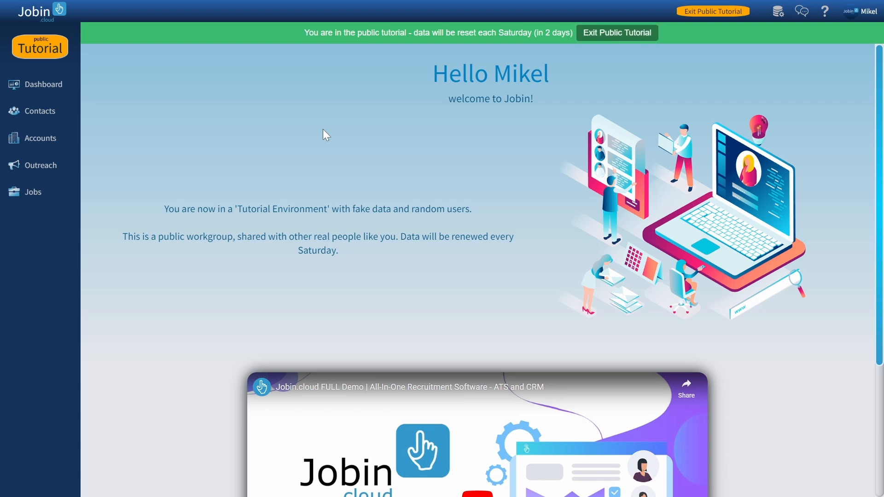
mouse_move(335, 136)
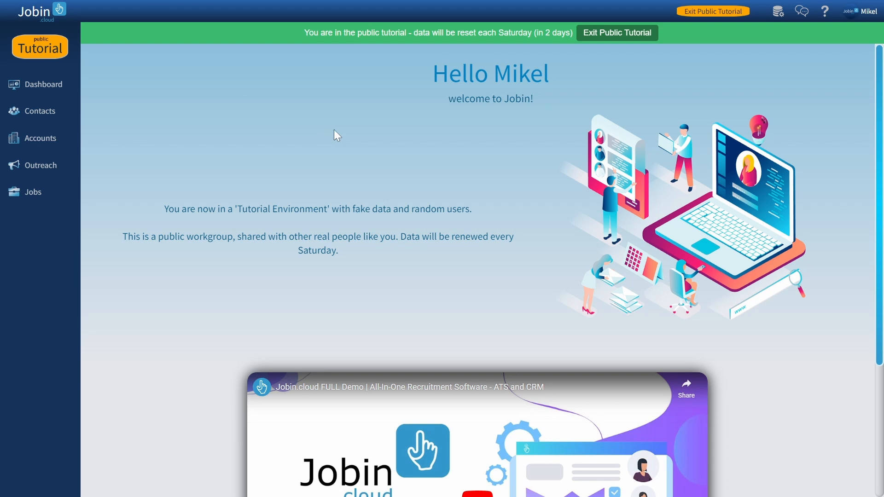
mouse_move(616, 33)
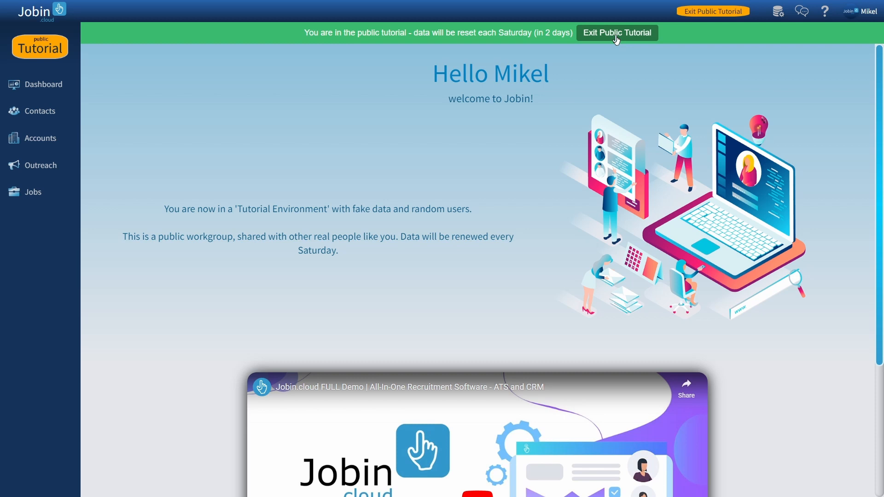
mouse_move(701, 47)
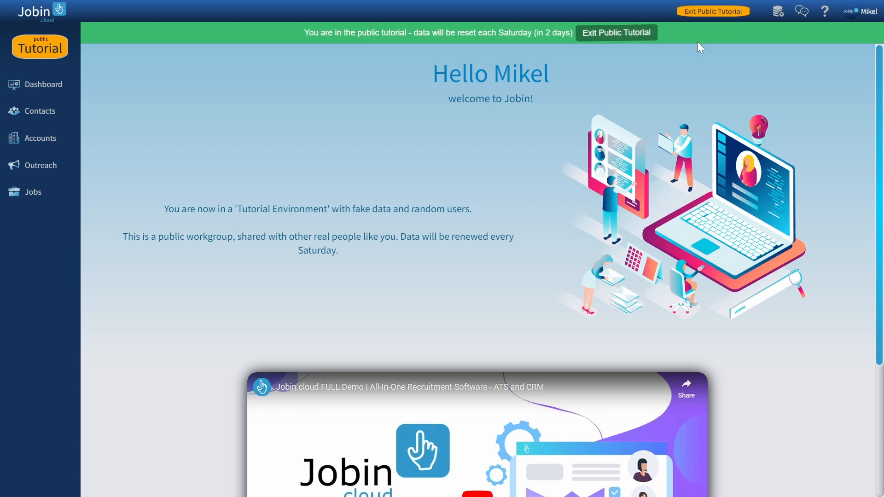
mouse_move(233, 120)
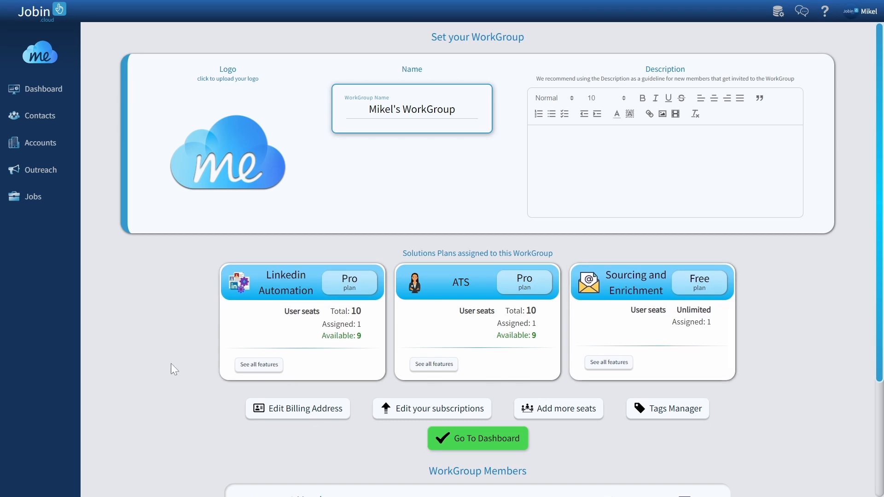
mouse_move(214, 357)
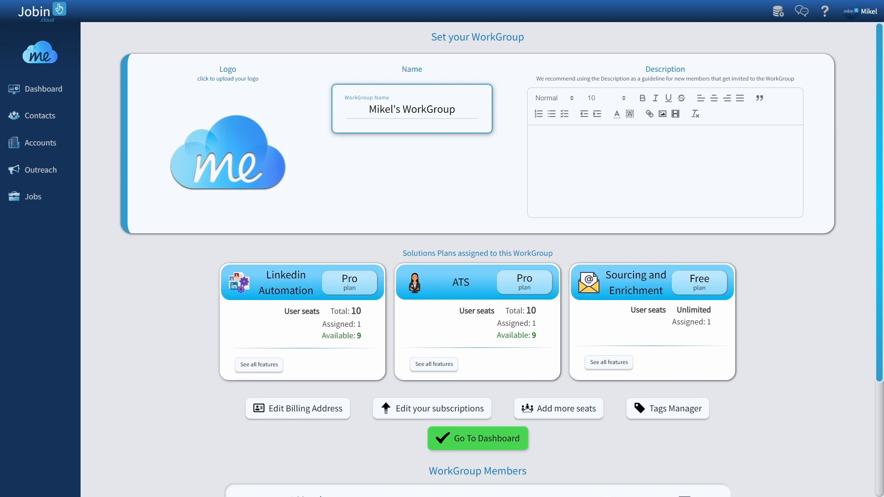
Scroll to WorkGroup Members, then open and cancel the new-member invitation, leaving one member
scroll("down", 3)
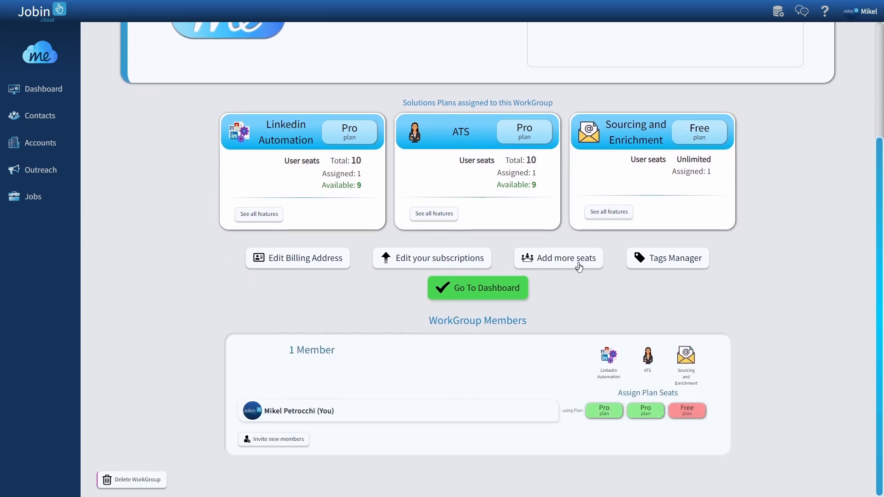
mouse_move(287, 457)
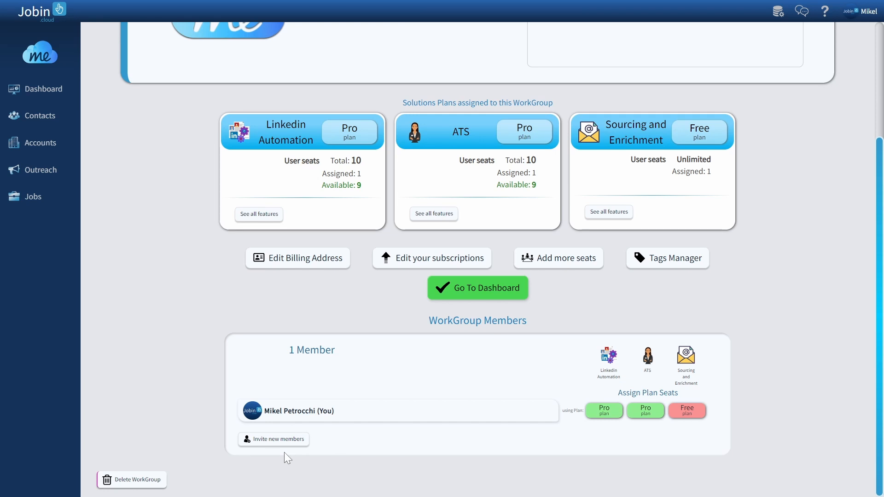
mouse_move(273, 439)
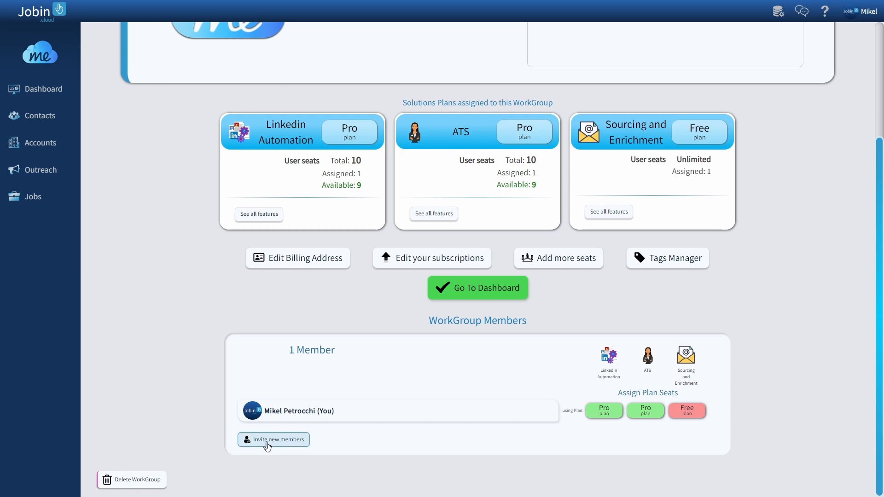
left_click(273, 440)
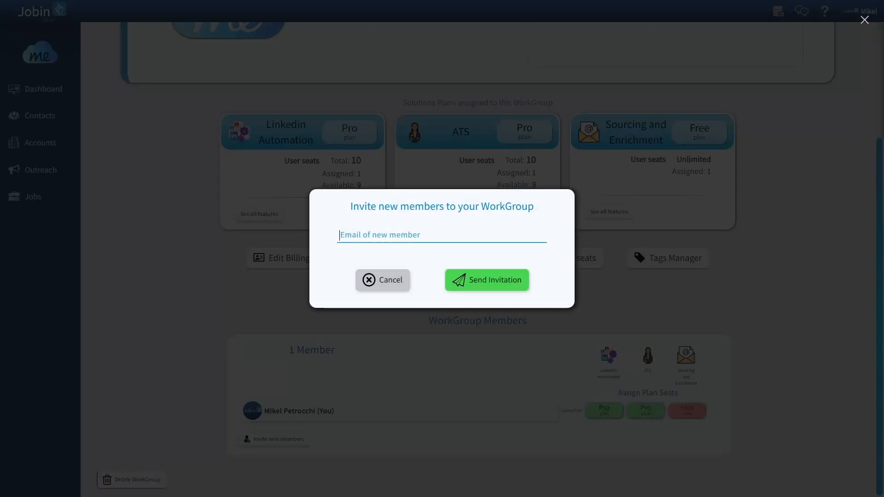
left_click(383, 280)
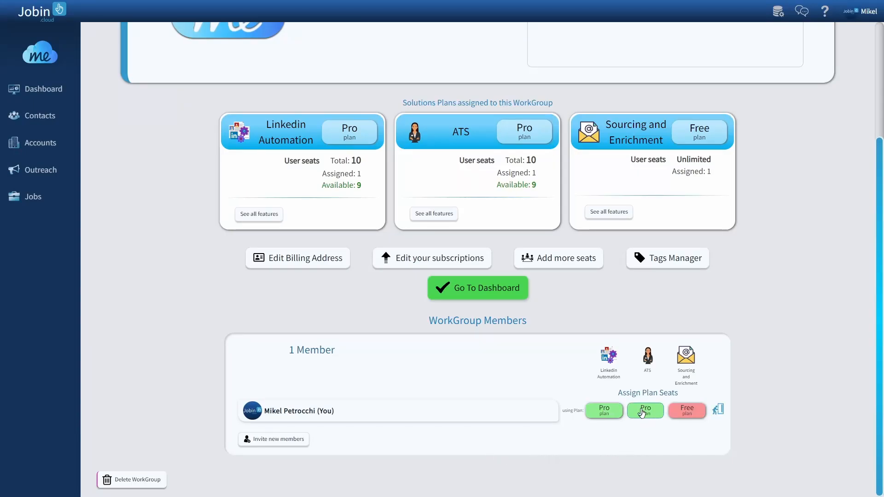
mouse_move(603, 410)
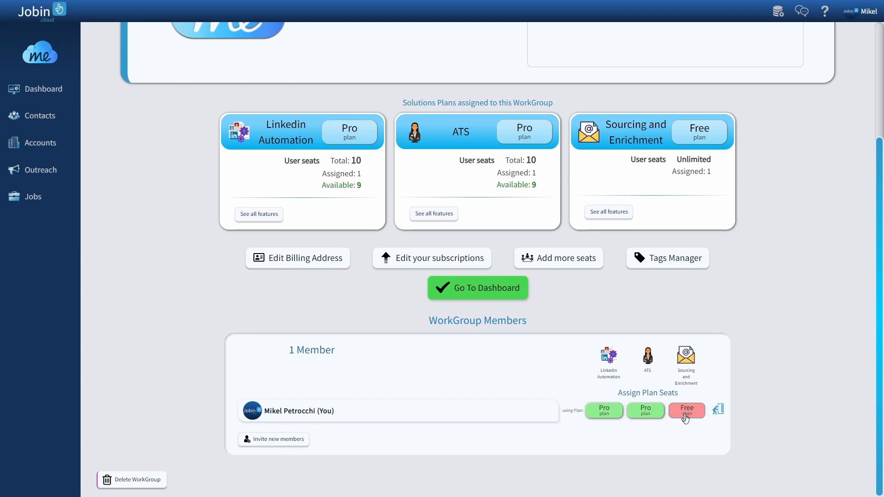
mouse_move(604, 419)
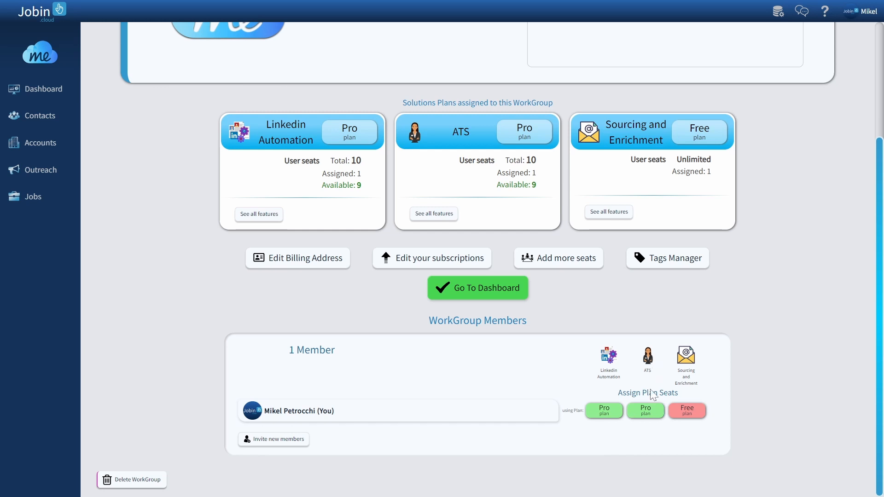
mouse_move(668, 450)
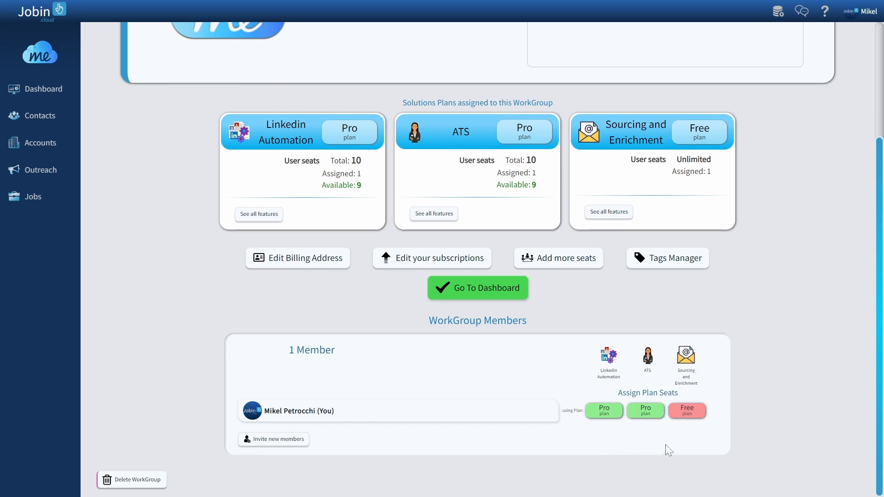
mouse_move(522, 181)
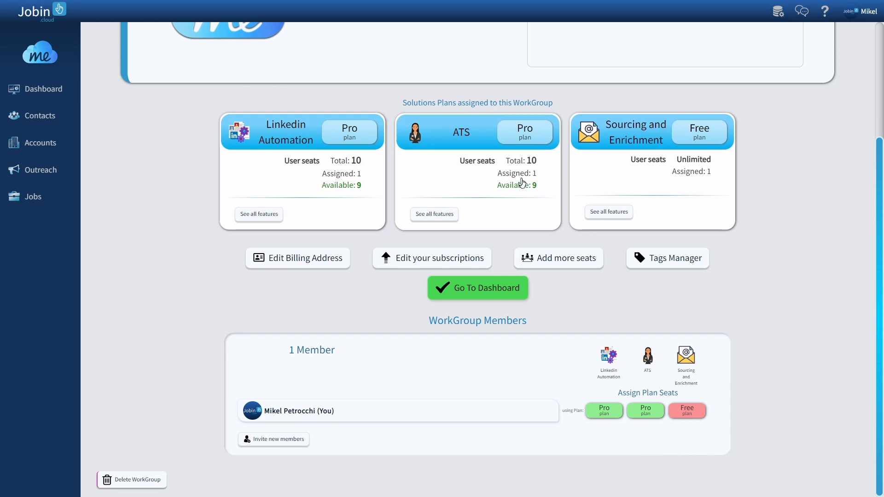
mouse_move(531, 193)
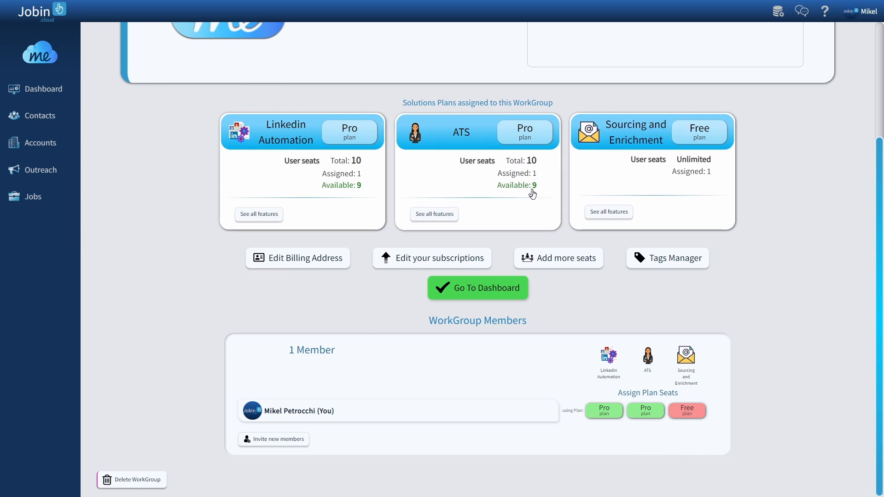
mouse_move(581, 324)
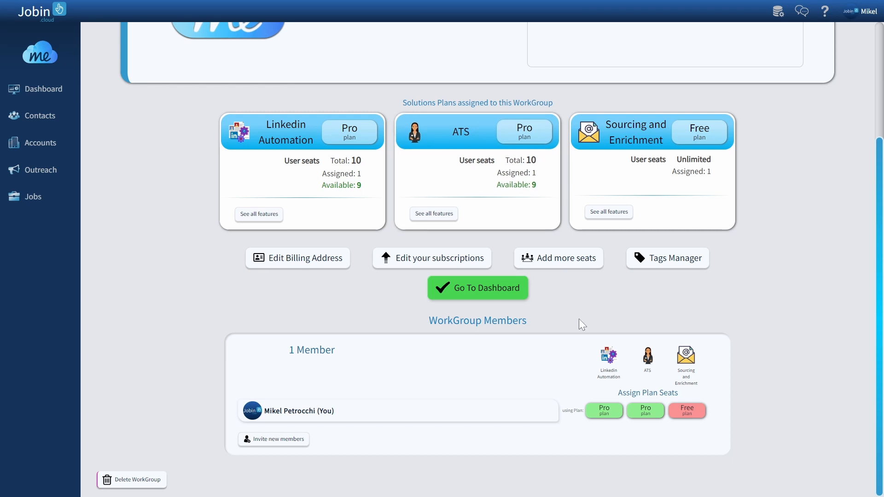
left_click(603, 409)
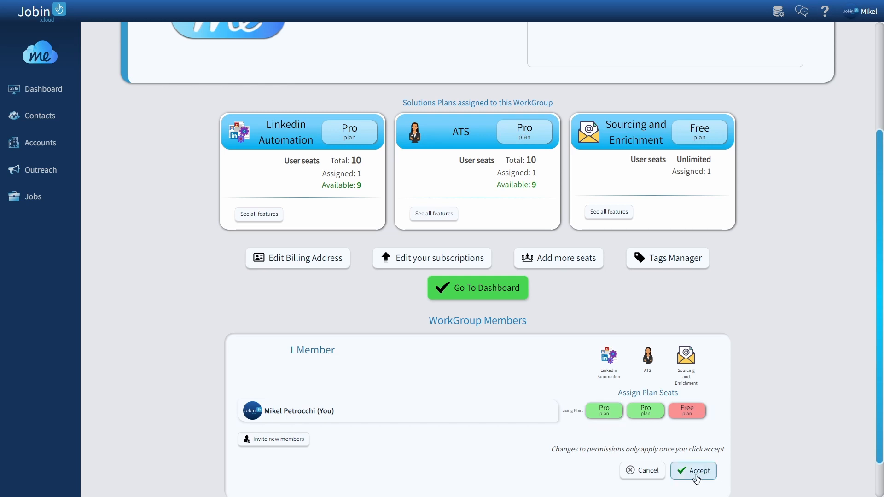
mouse_move(643, 470)
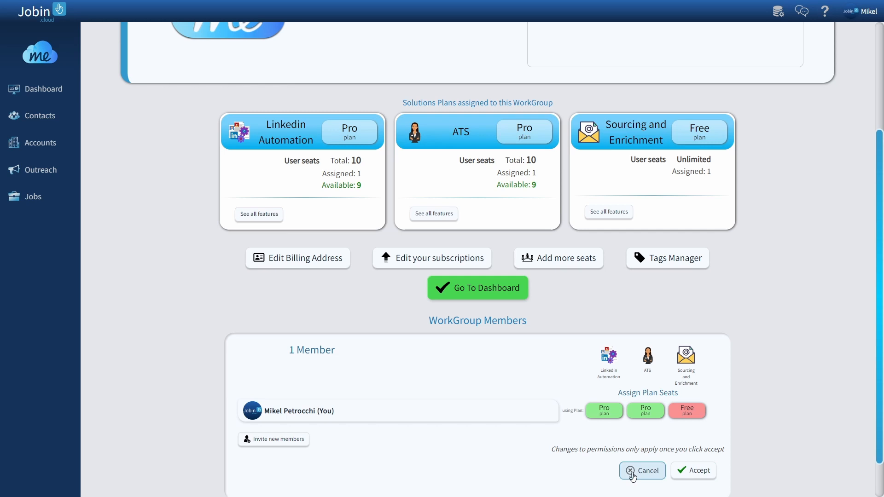
left_click(641, 470)
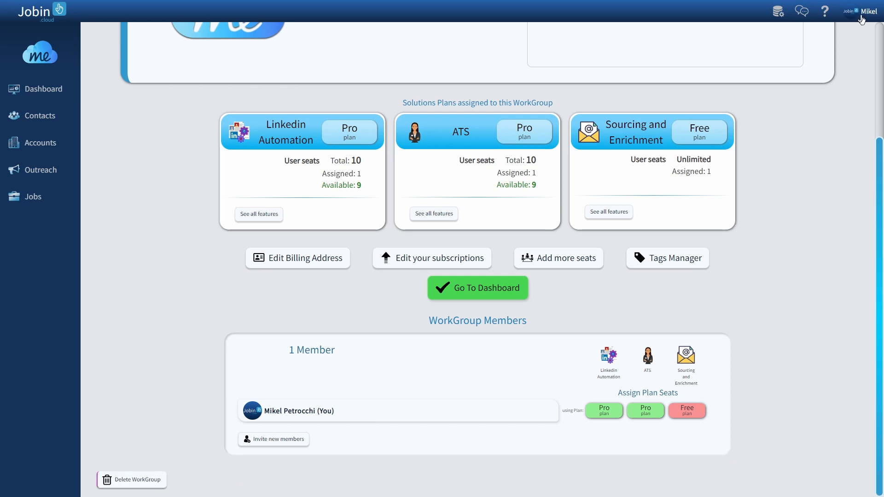
left_click(868, 10)
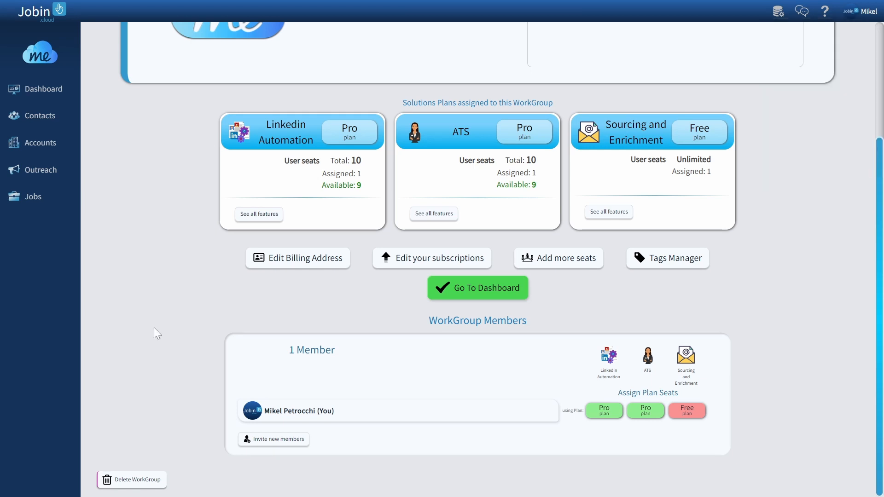
mouse_move(142, 306)
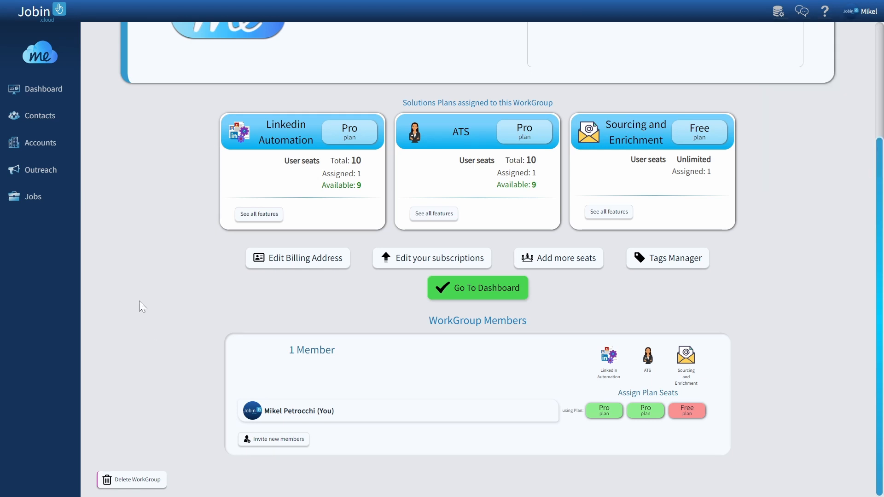
mouse_move(125, 245)
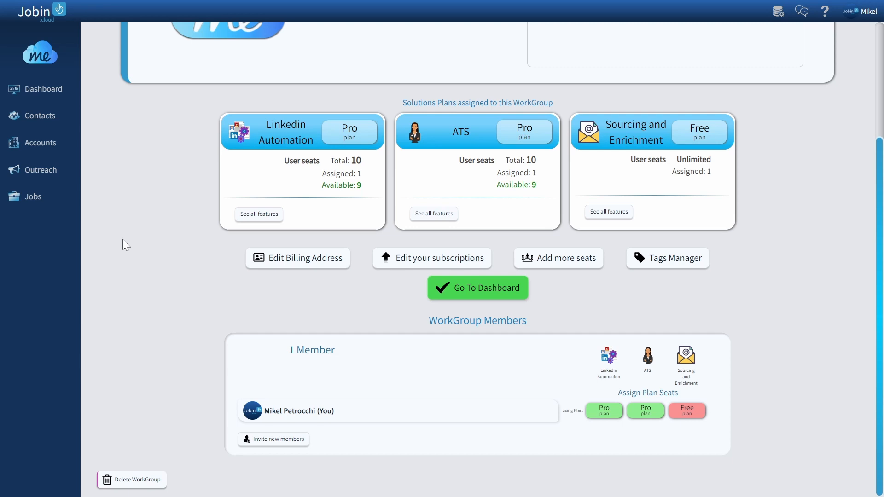
mouse_move(63, 162)
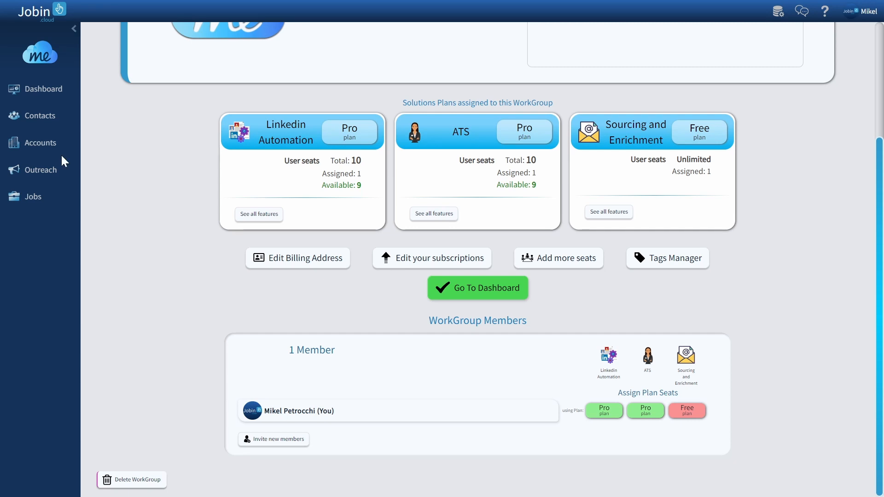